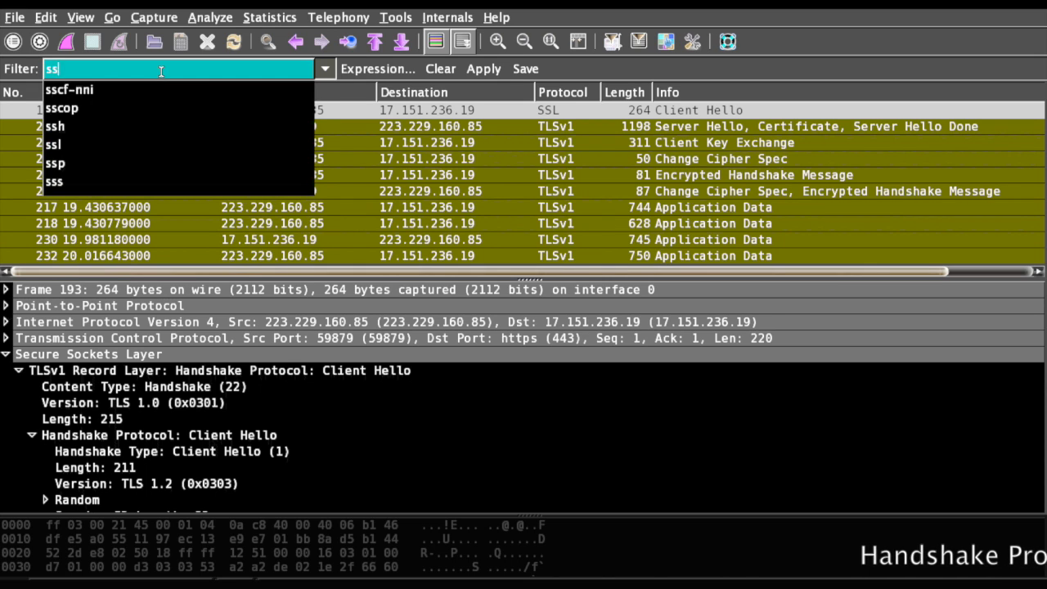
# Replace the display filter with 'ssl' and apply it so only SSL/TLS packets remain.
pyautogui.press('BackSpace')
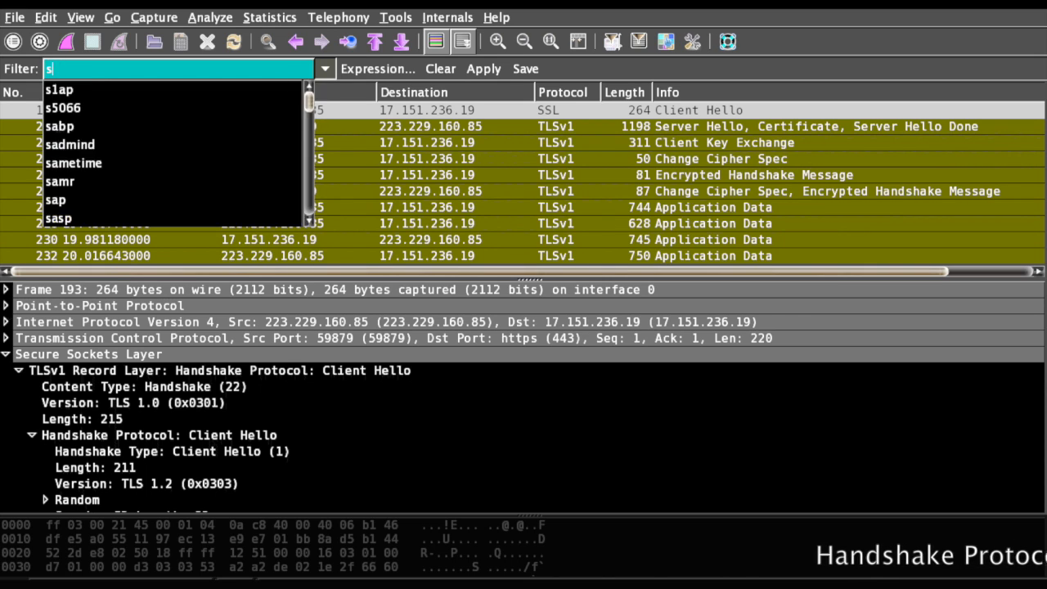
pyautogui.click(440, 69)
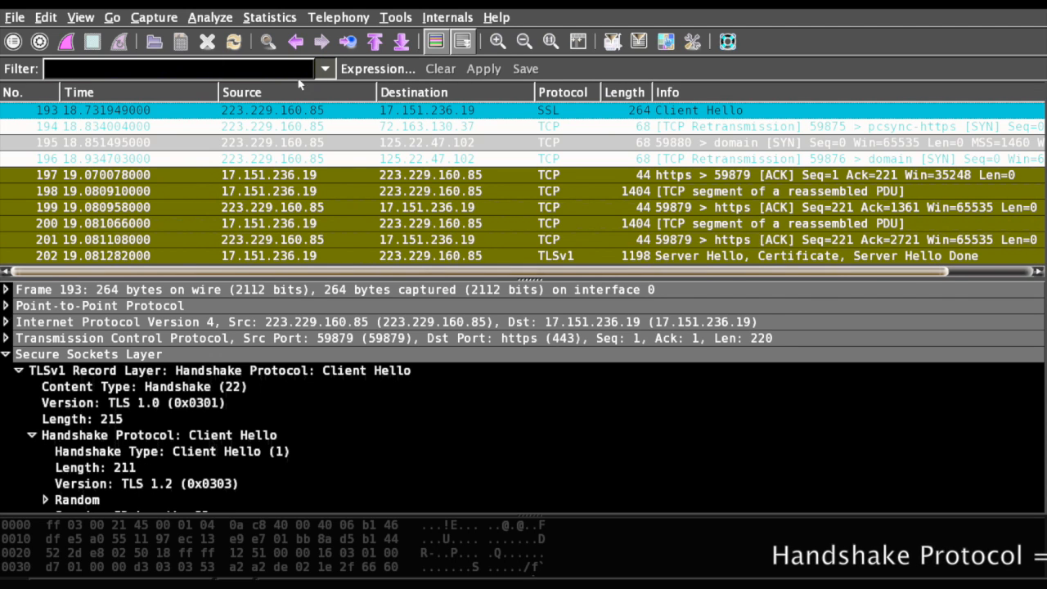
pyautogui.write('ssl')
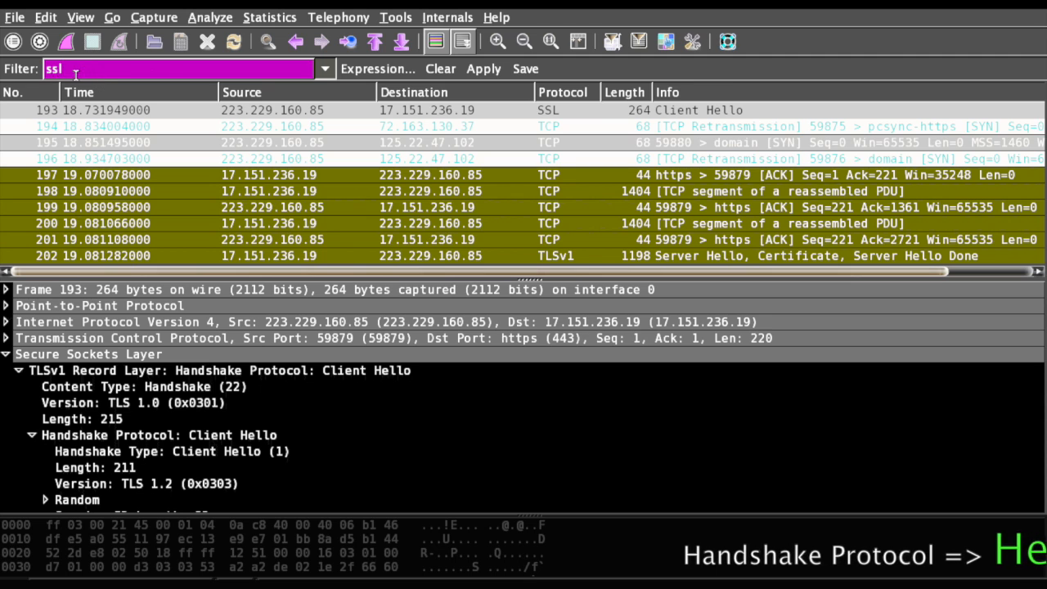
pyautogui.click(483, 68)
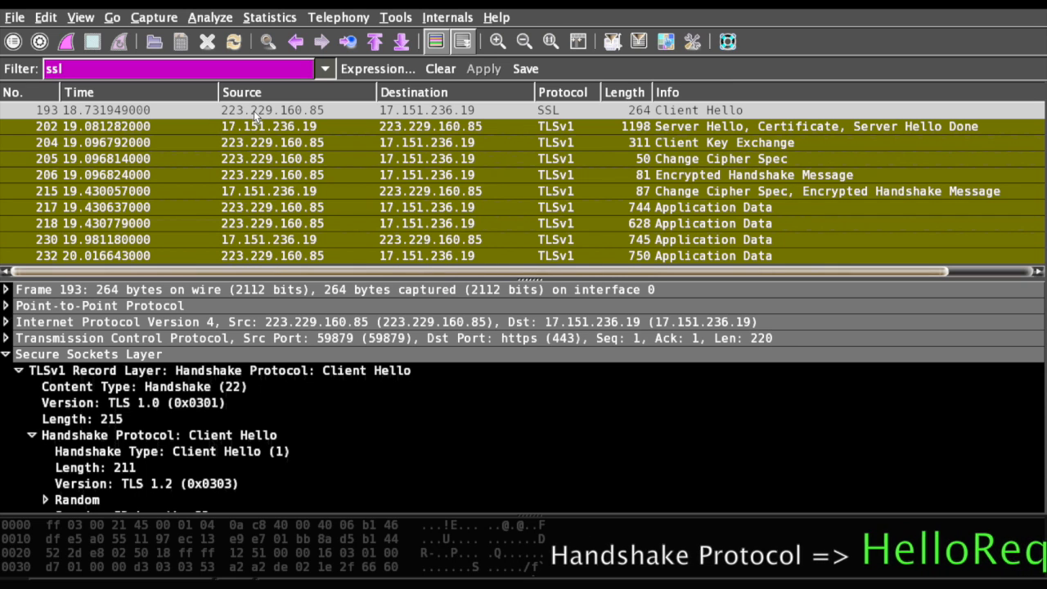
pyautogui.moveTo(491, 211)
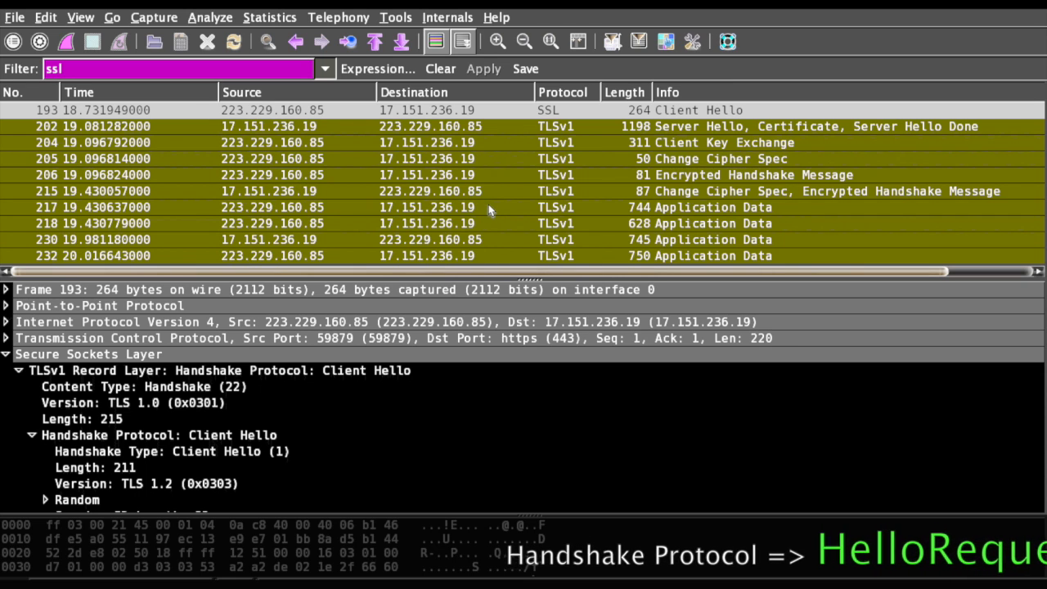
# Expand the Client Hello record layer and its 37 cipher suites, then select packet 202 Server Hello, Certificate.
pyautogui.click(327, 109)
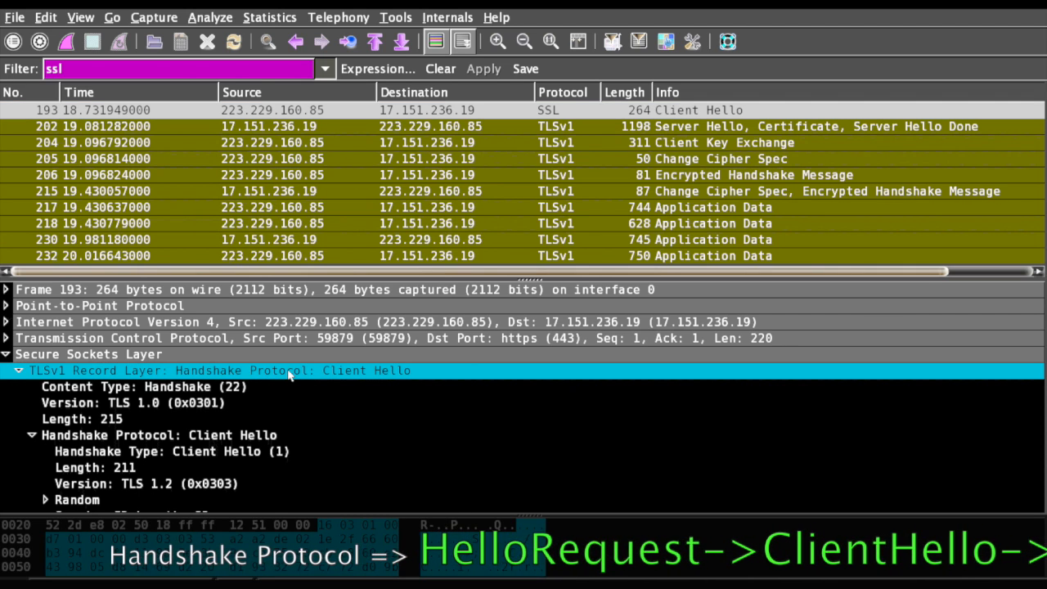
pyautogui.click(131, 403)
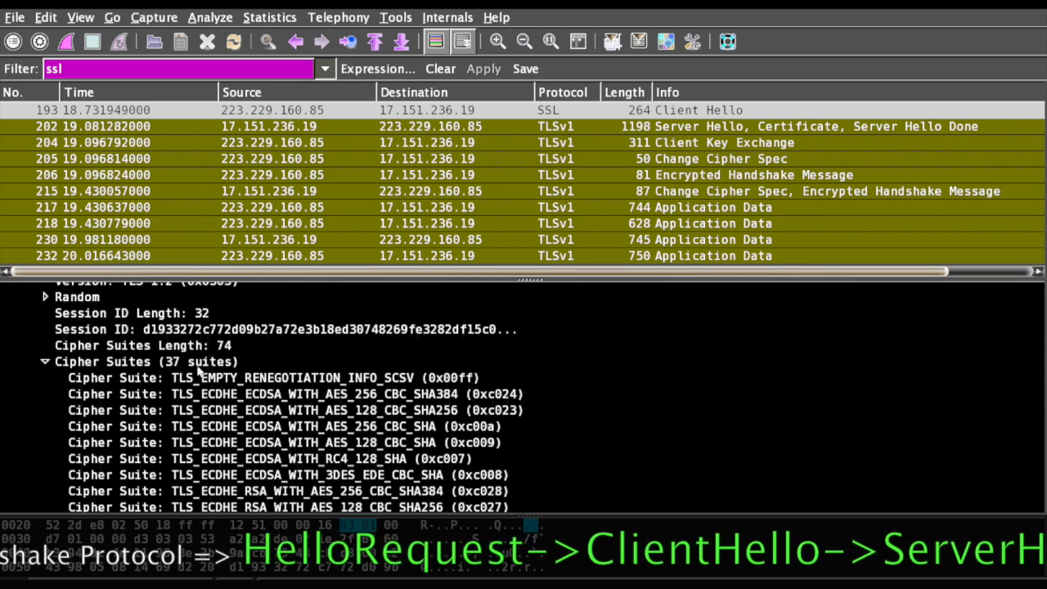
pyautogui.click(147, 327)
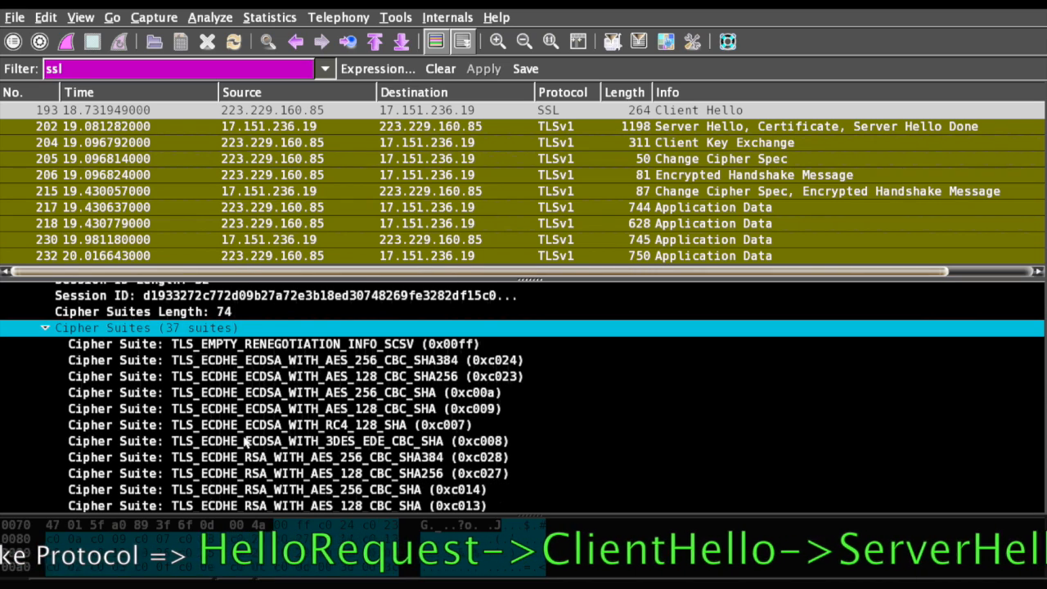
pyautogui.scroll(-3)
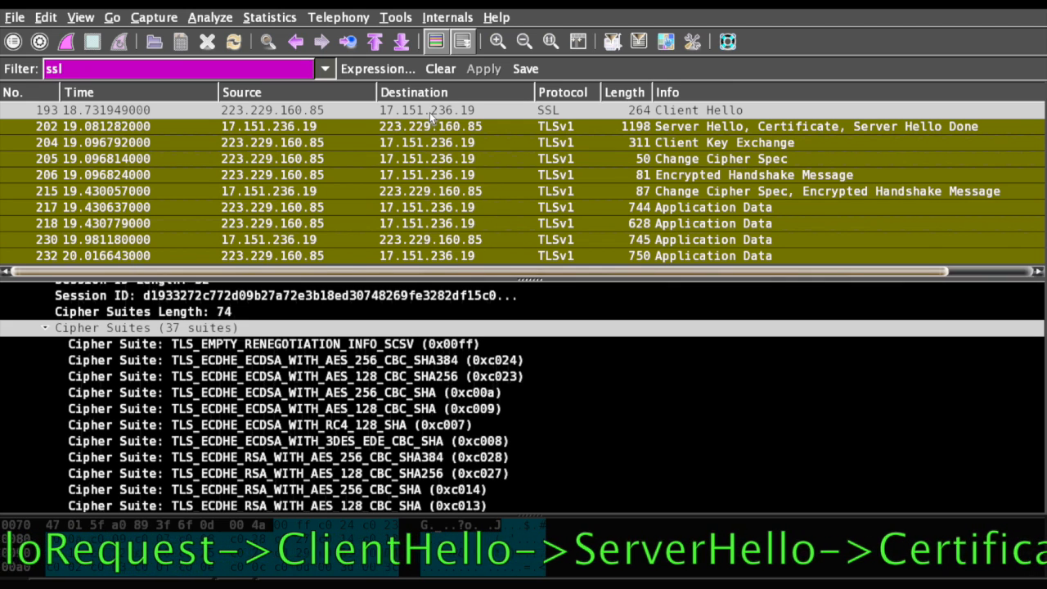
pyautogui.click(146, 327)
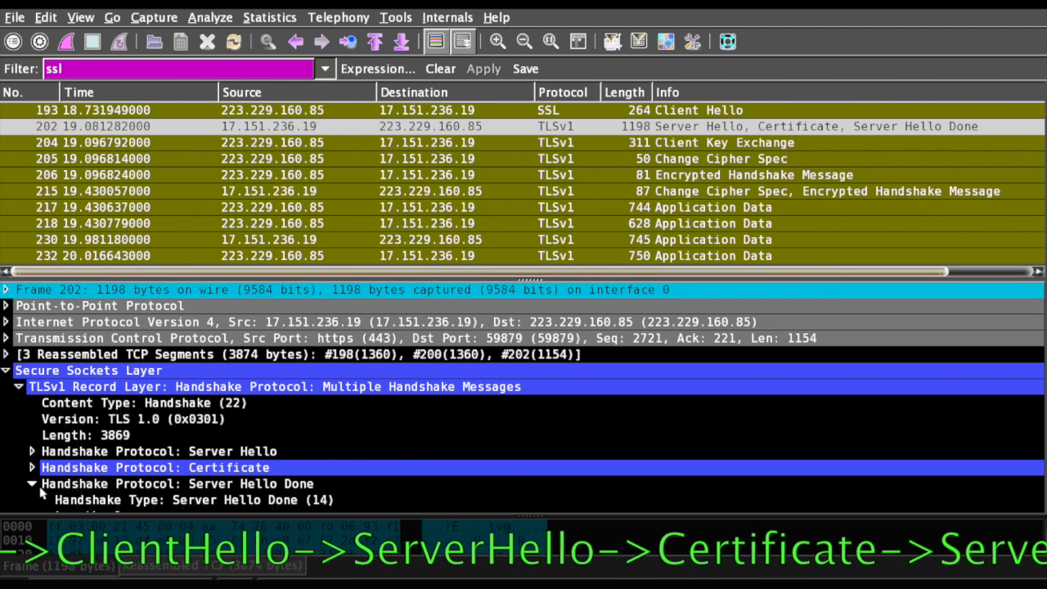
# Expand the Server Hello handshake and select its negotiated RC4 cipher suite.
pyautogui.click(31, 485)
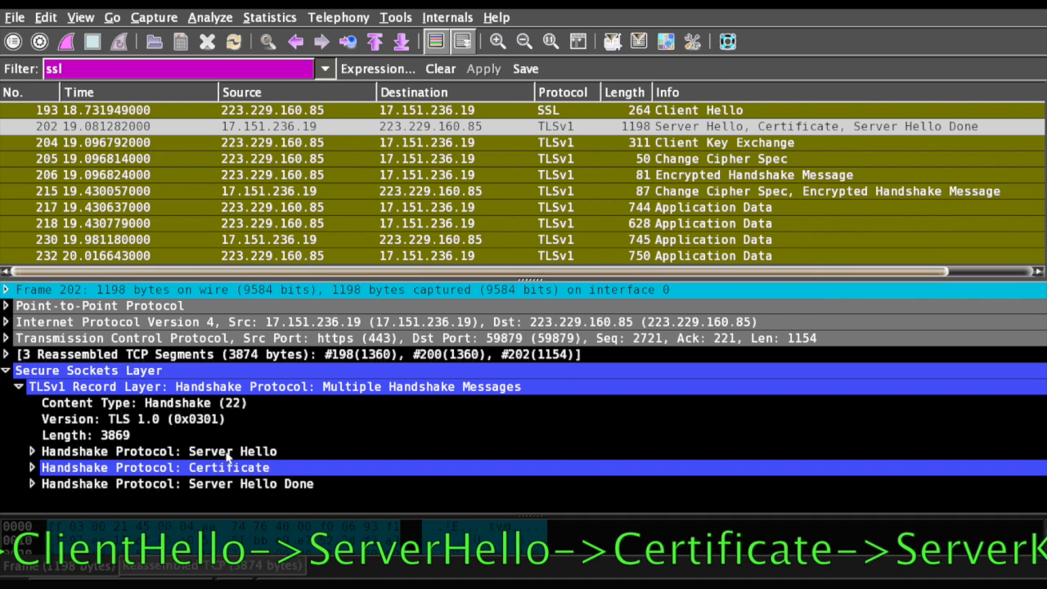
pyautogui.click(31, 452)
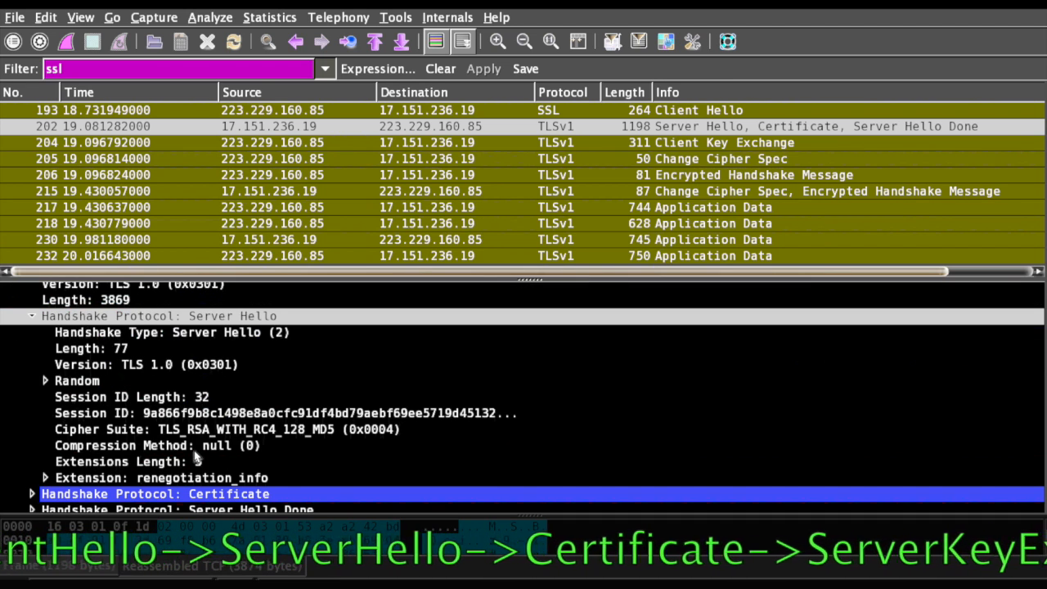
pyautogui.click(164, 316)
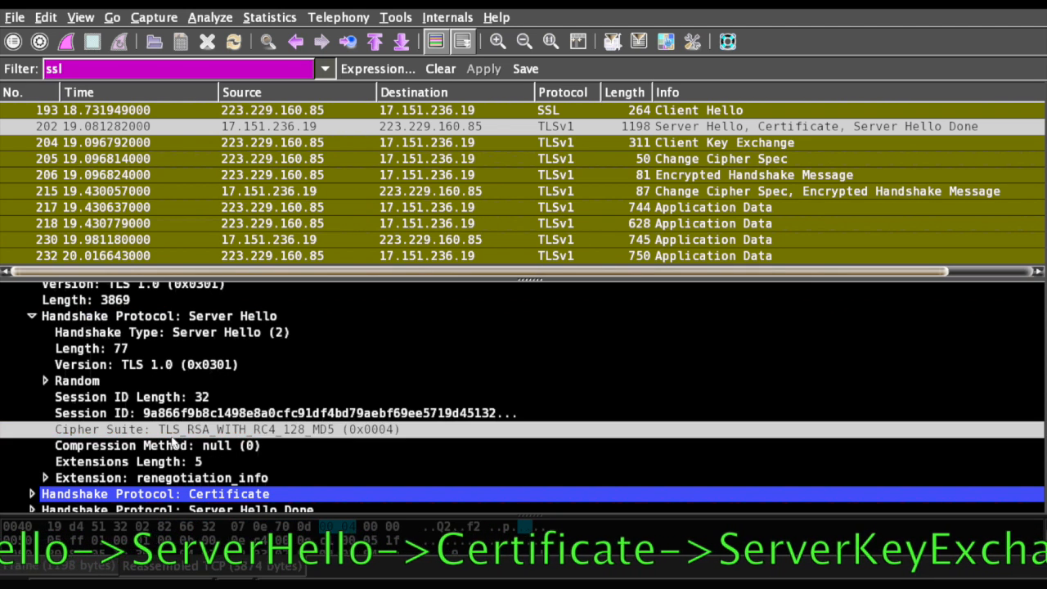
pyautogui.click(229, 429)
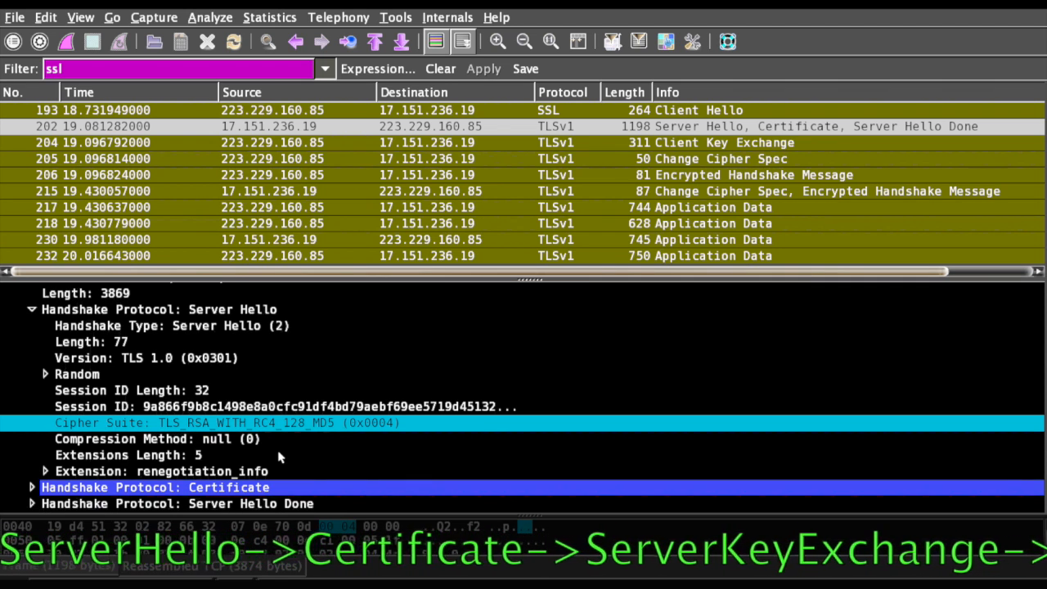
# Expand the Certificate message's certificate chain, then select packet 204 Client Key Exchange.
pyautogui.click(33, 487)
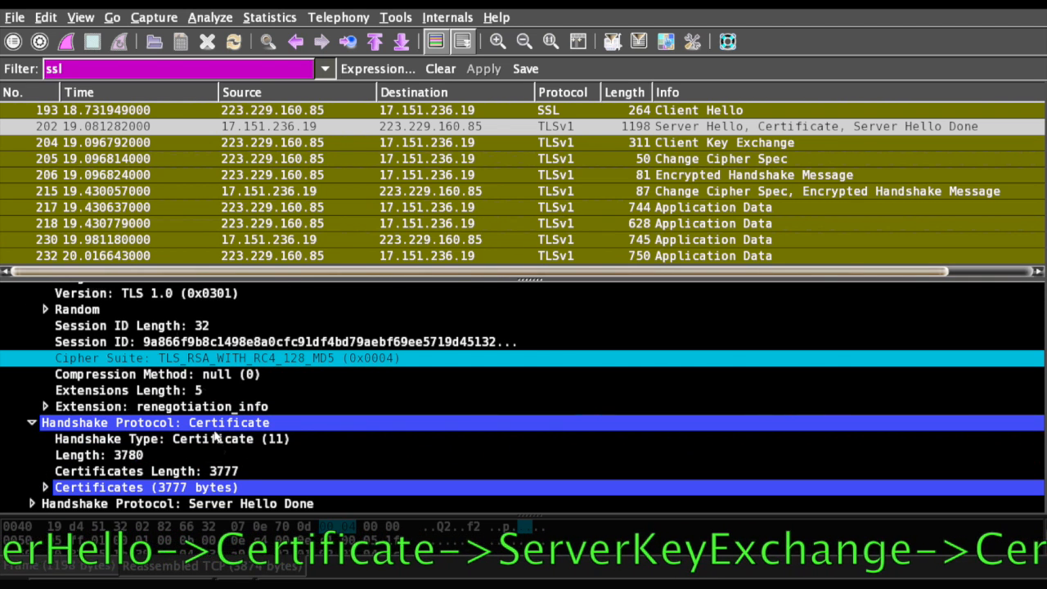
pyautogui.click(46, 488)
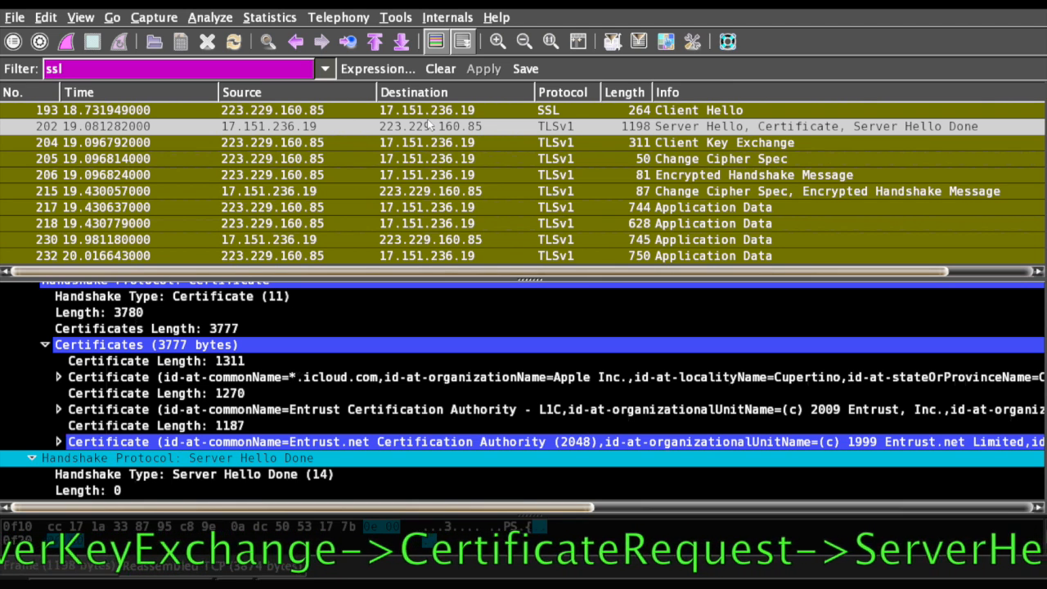
pyautogui.moveTo(481, 149)
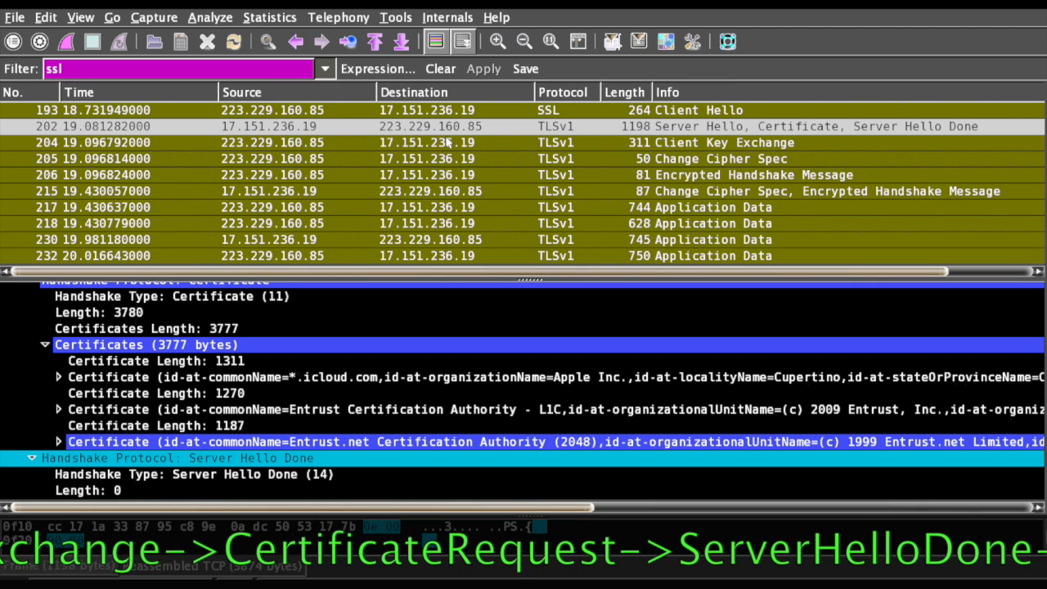
pyautogui.moveTo(330, 137)
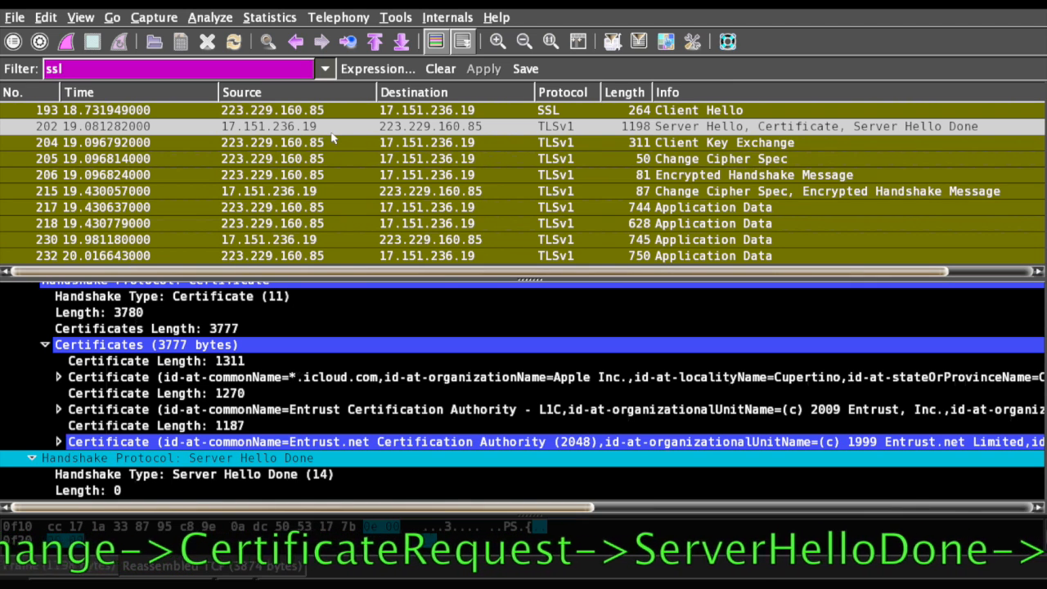
pyautogui.click(514, 126)
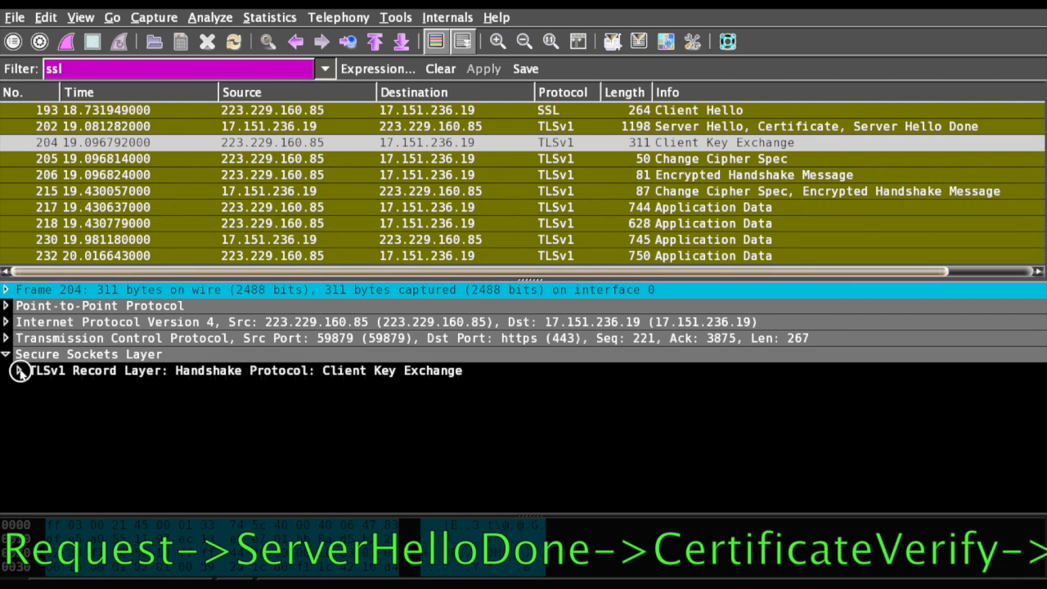
# Expand the TLSv1 record layer and RSA Encrypted PreMaster Secret, then select packet 205 Change Cipher Spec.
pyautogui.click(18, 370)
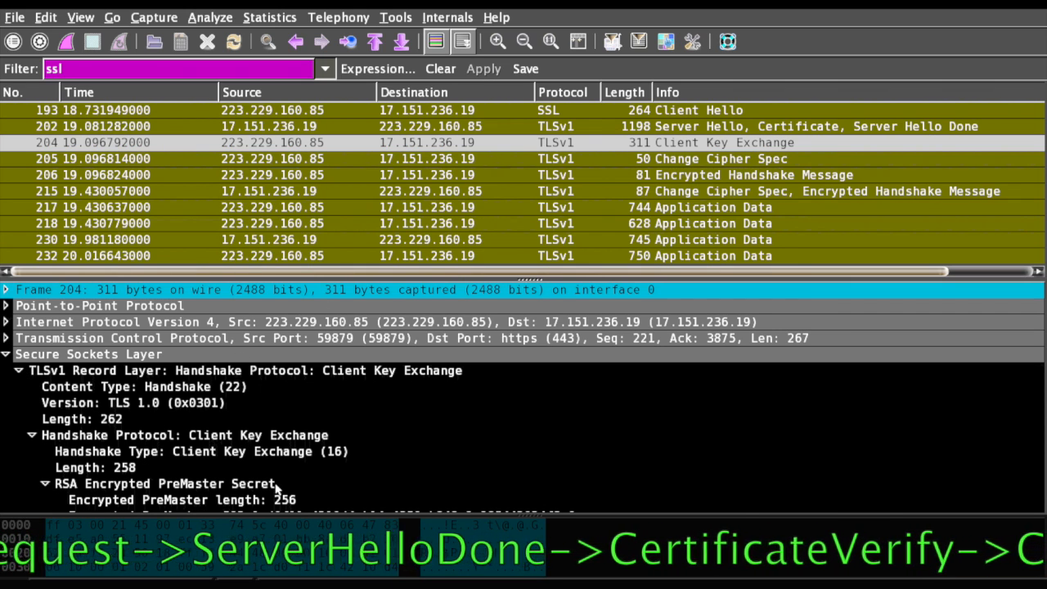
pyautogui.click(163, 484)
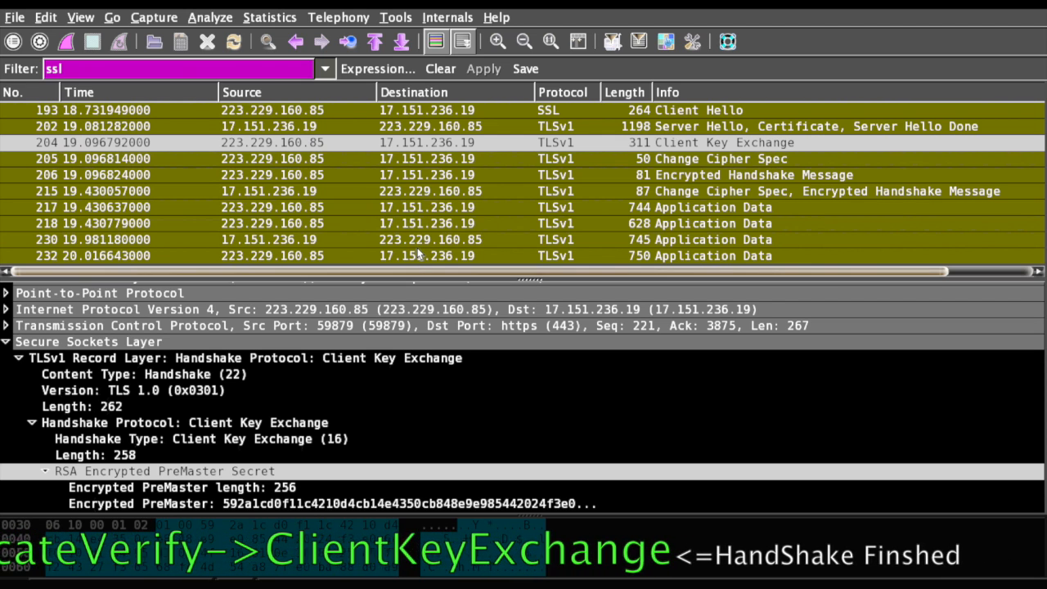
pyautogui.click(163, 471)
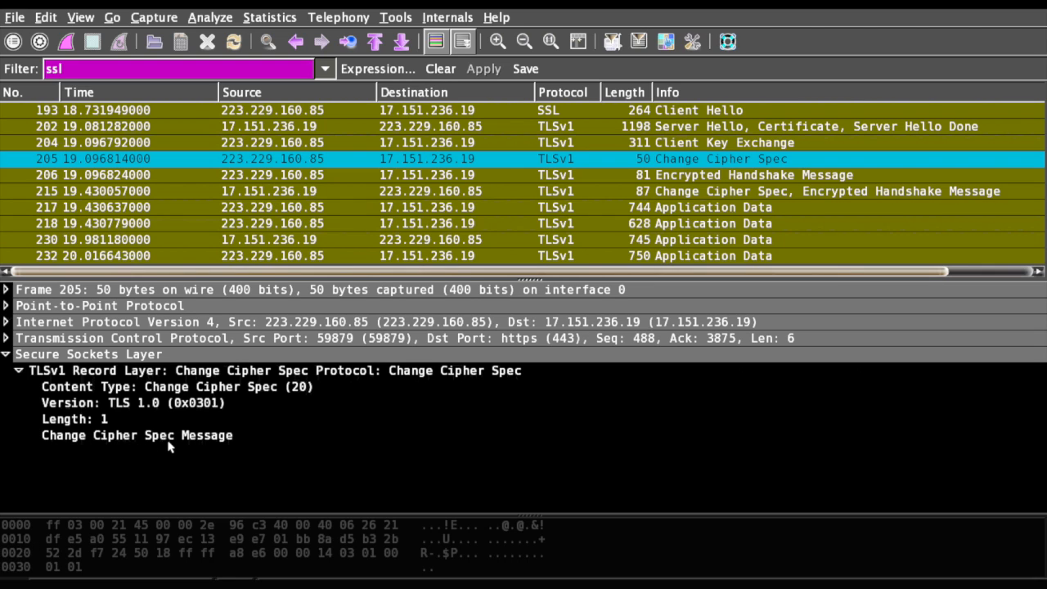
# View packet 206 Encrypted Handshake Message, then select packet 215, the server's Change Cipher Spec and Encrypted Handshake.
pyautogui.click(137, 435)
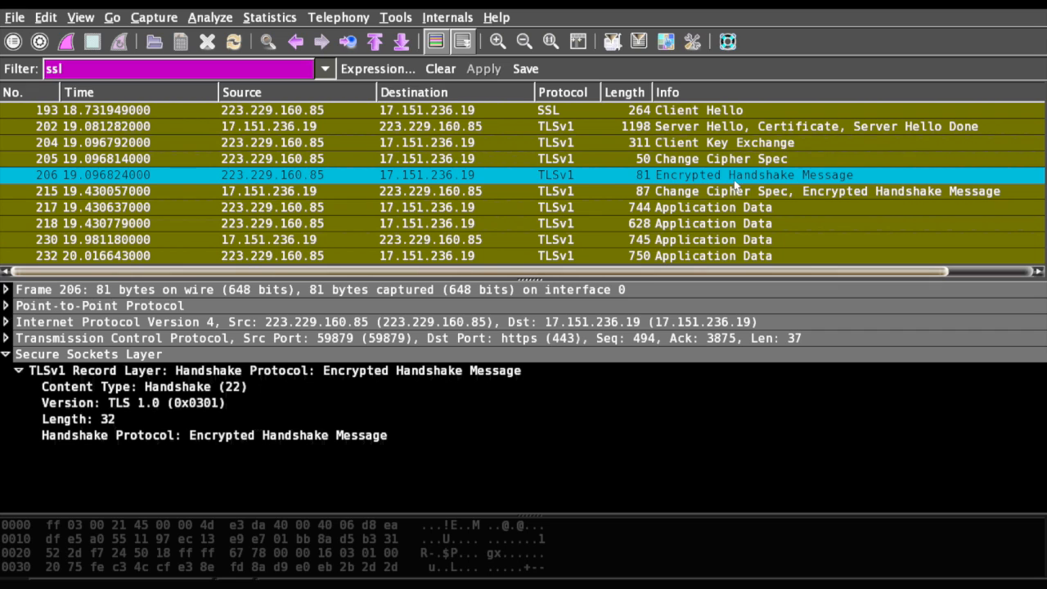
pyautogui.moveTo(728, 181)
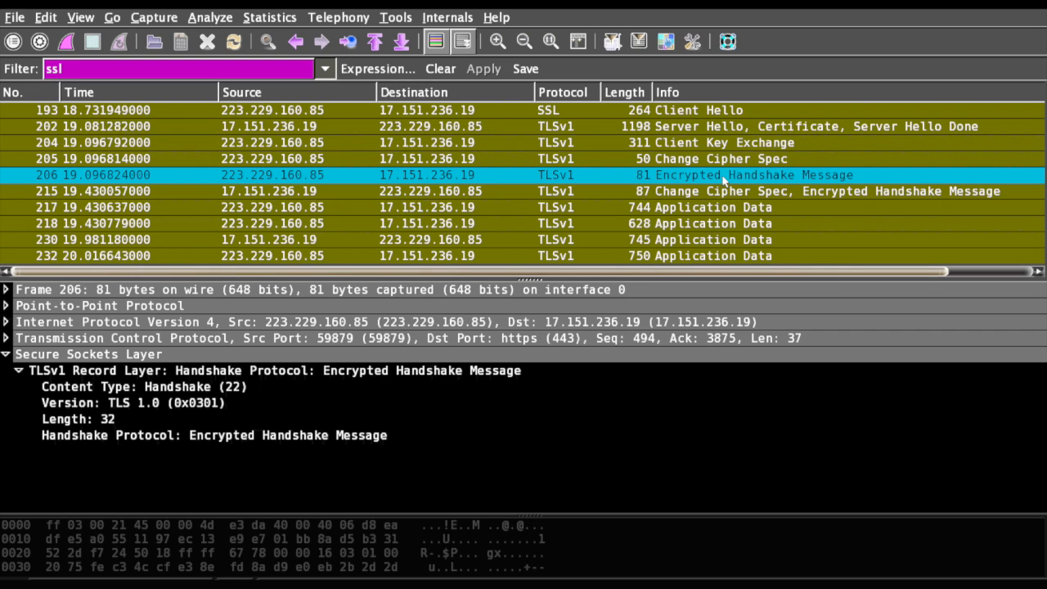
pyautogui.click(720, 173)
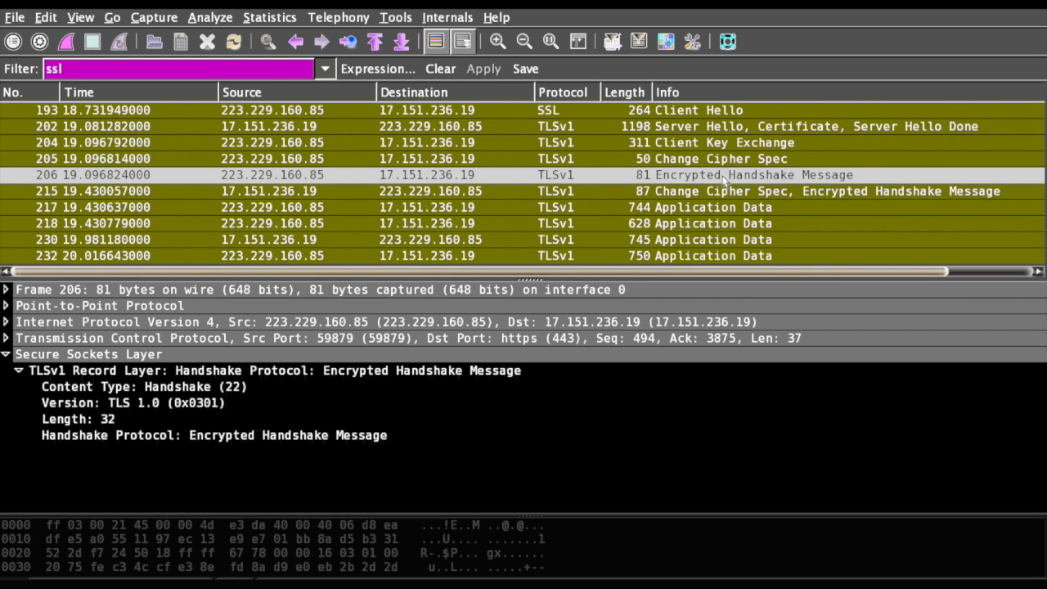
pyautogui.moveTo(739, 131)
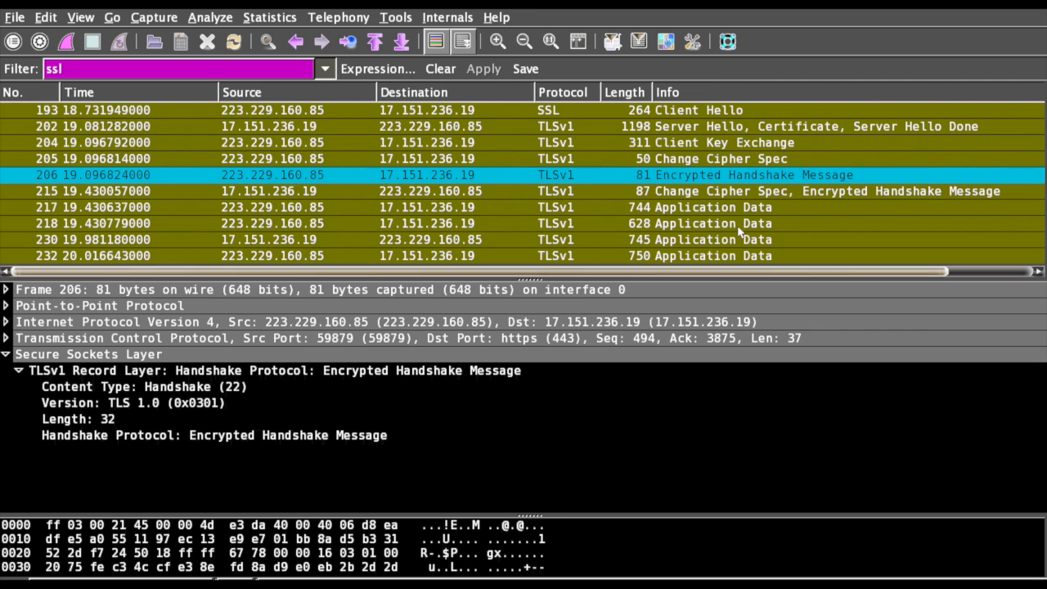
pyautogui.click(720, 190)
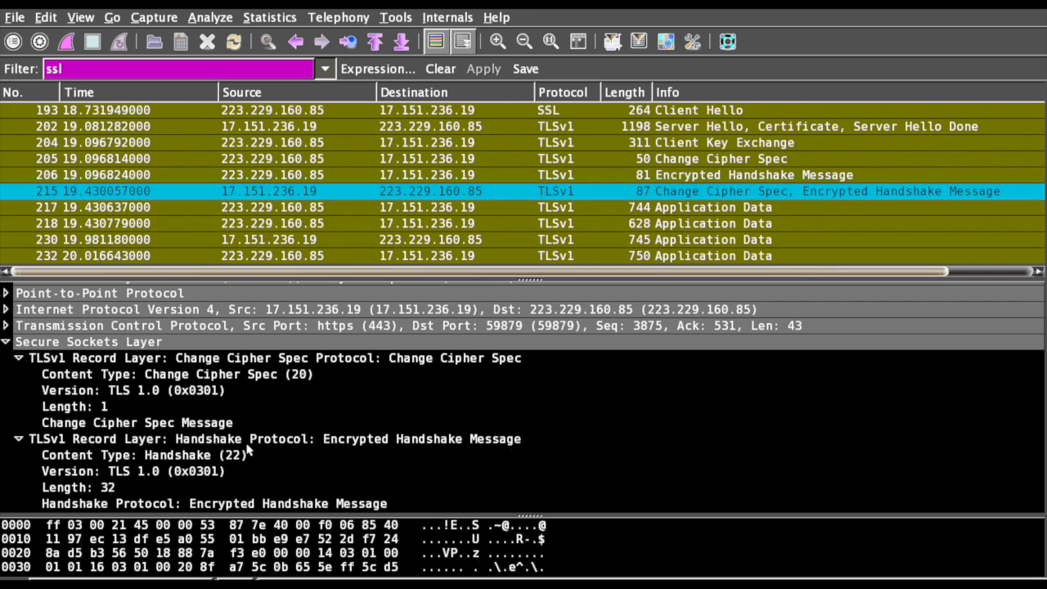
# Show the encrypted handshake record's bytes, then select packet 230 Application Data with its 3416 bytes of encrypted HTTP payload.
pyautogui.click(273, 438)
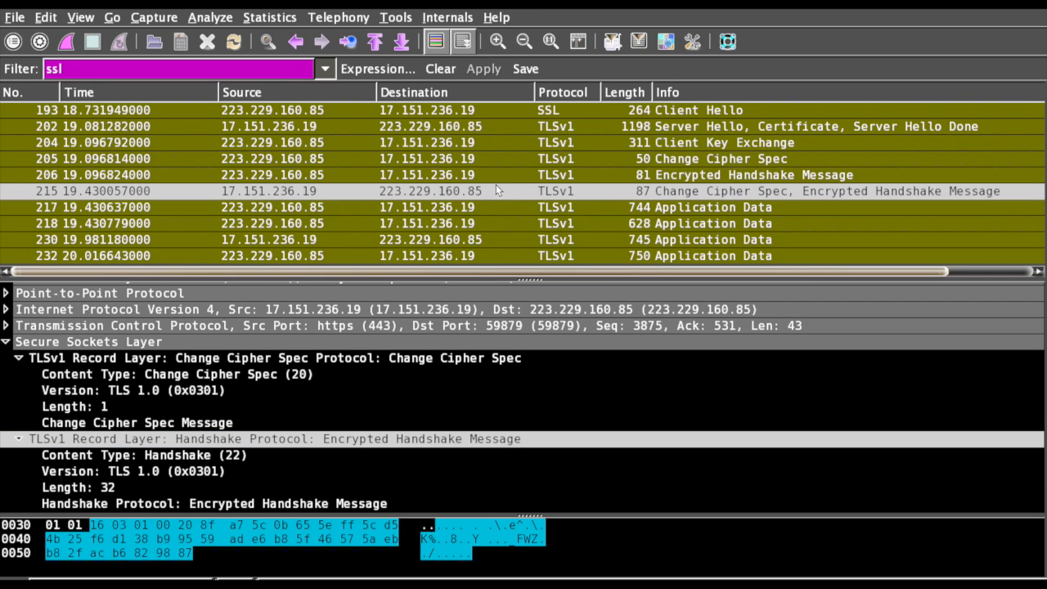
pyautogui.moveTo(472, 200)
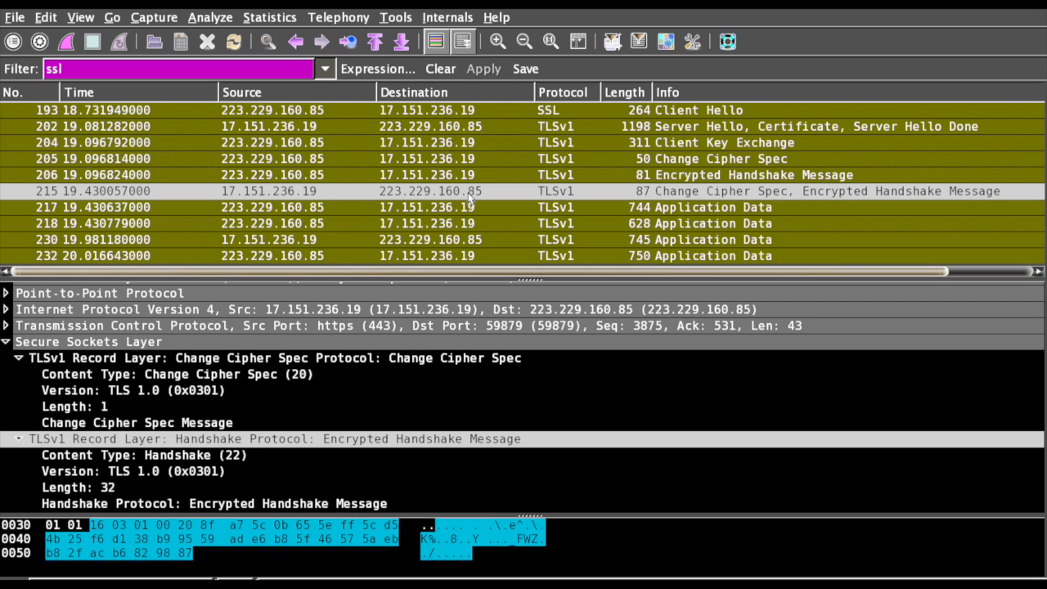
pyautogui.moveTo(375, 206)
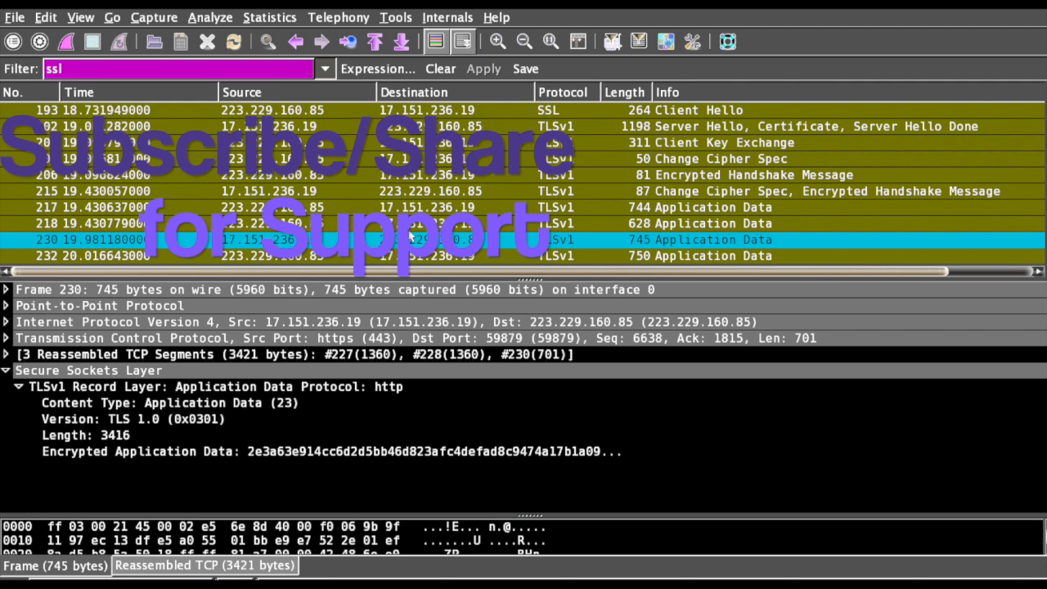
pyautogui.scroll(-3)
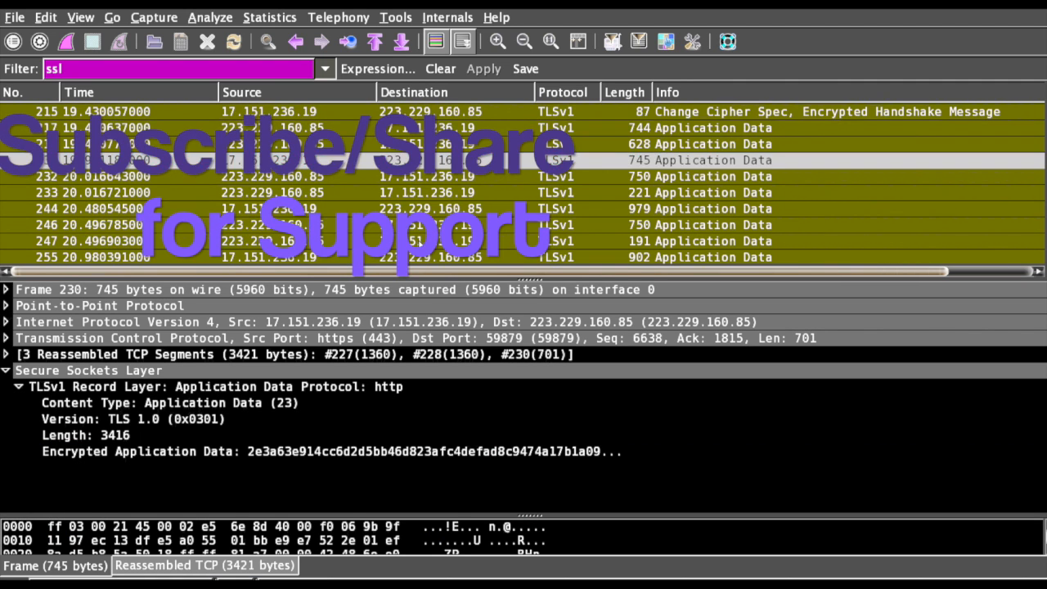